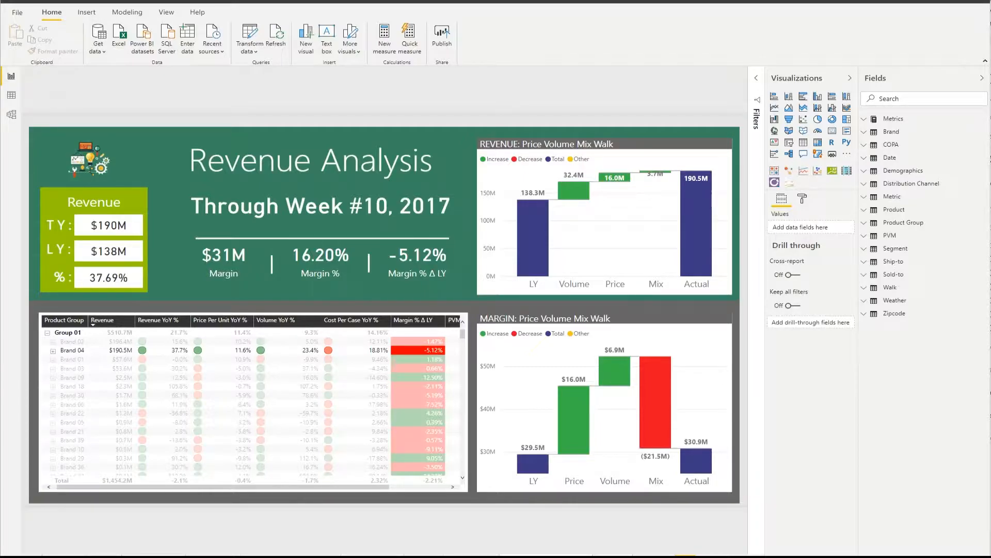
pyautogui.moveTo(927, 187)
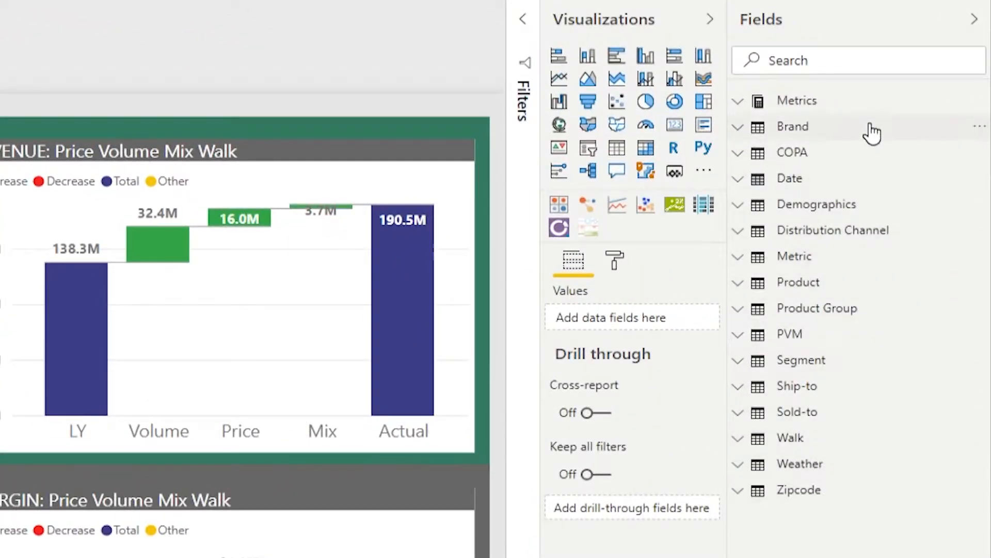
pyautogui.moveTo(762, 142)
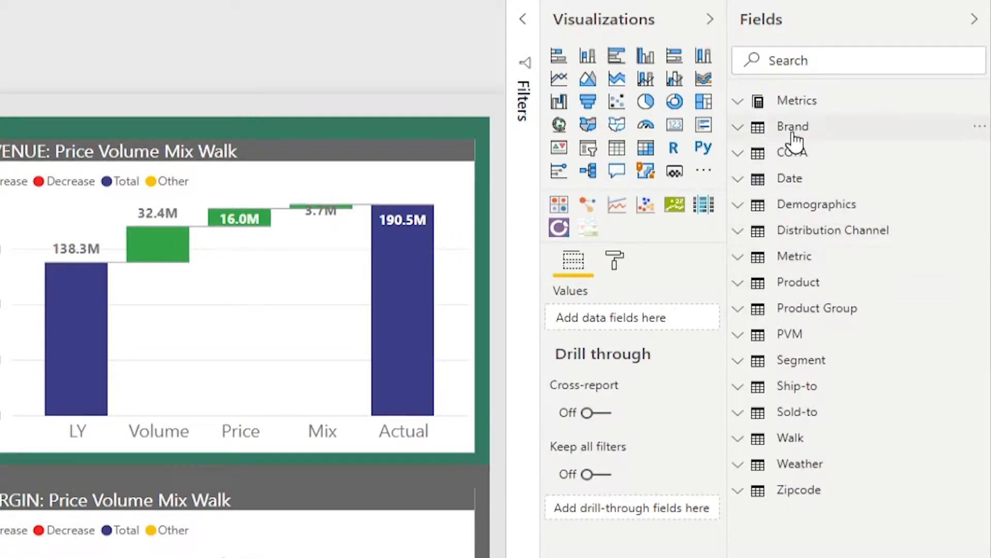
pyautogui.moveTo(816, 107)
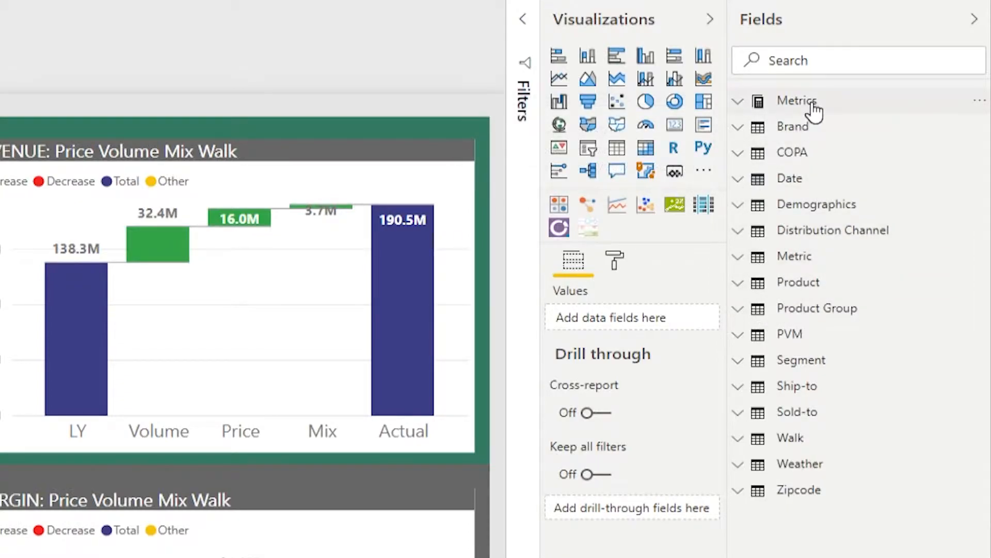
pyautogui.moveTo(798, 101)
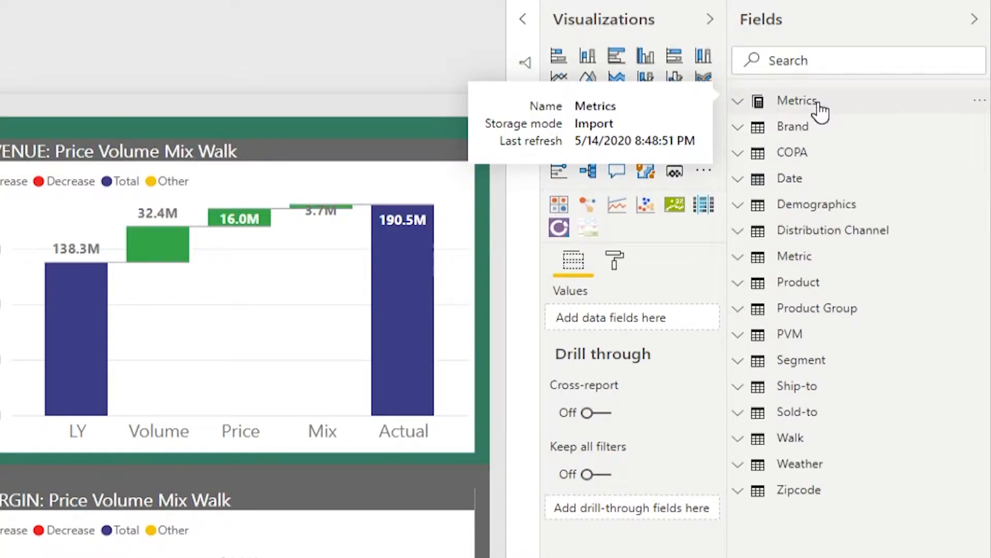
pyautogui.moveTo(800, 126)
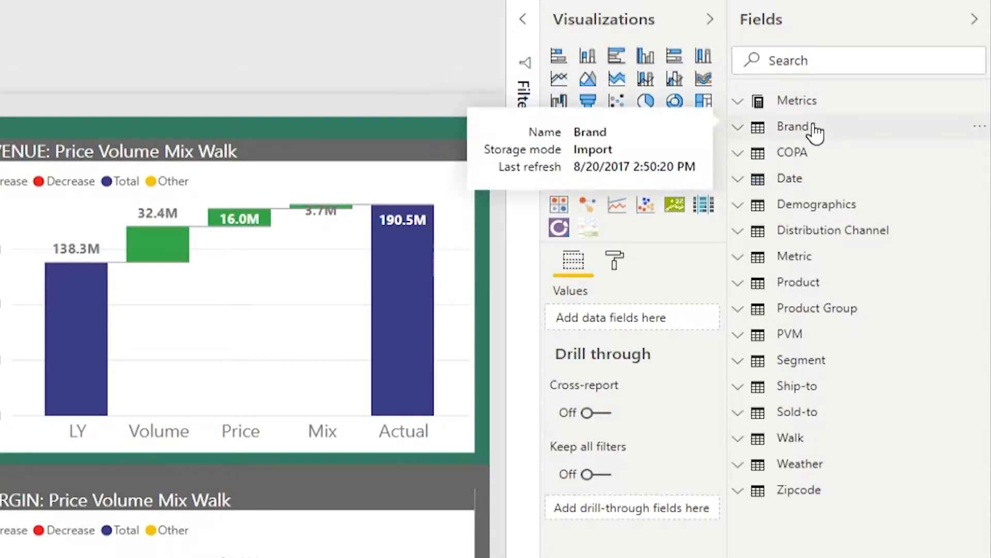
pyautogui.moveTo(816, 107)
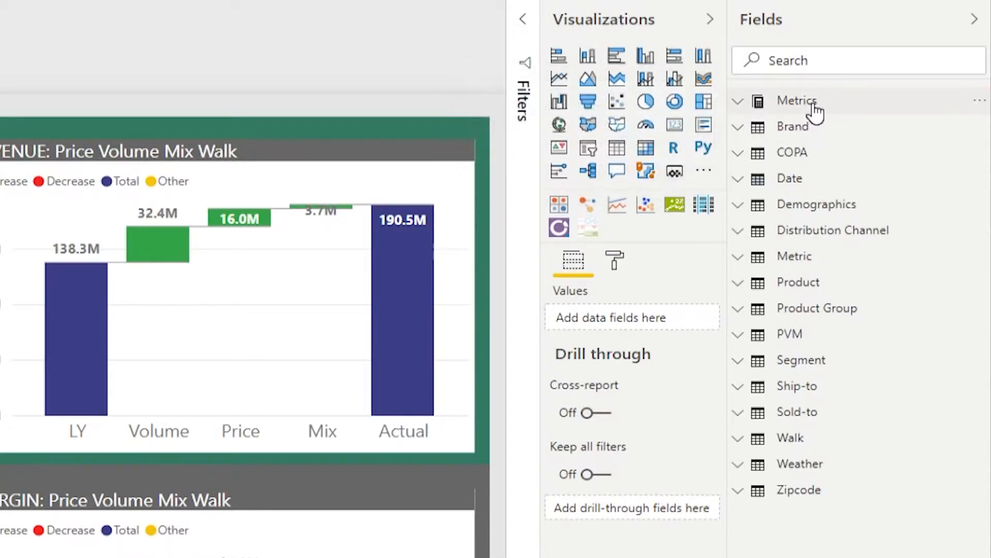
pyautogui.moveTo(796, 100)
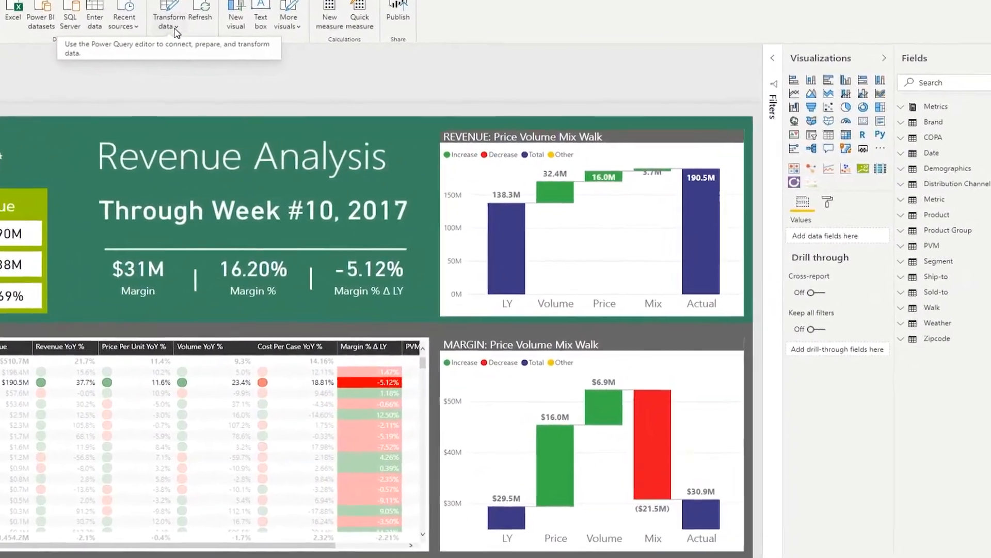
# Create an empty MetricsNew table via Enter data and select it in the Fields pane
pyautogui.click(167, 13)
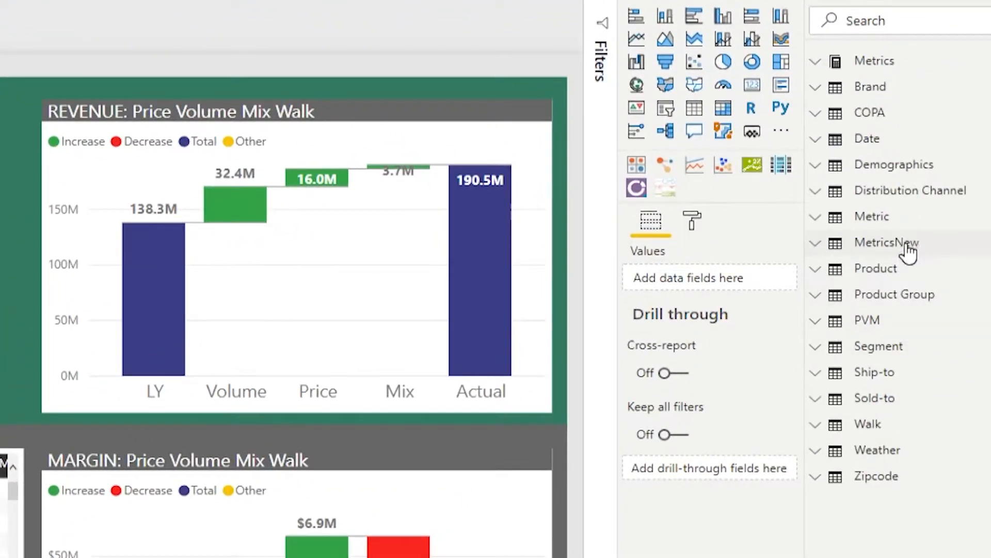
pyautogui.moveTo(886, 242)
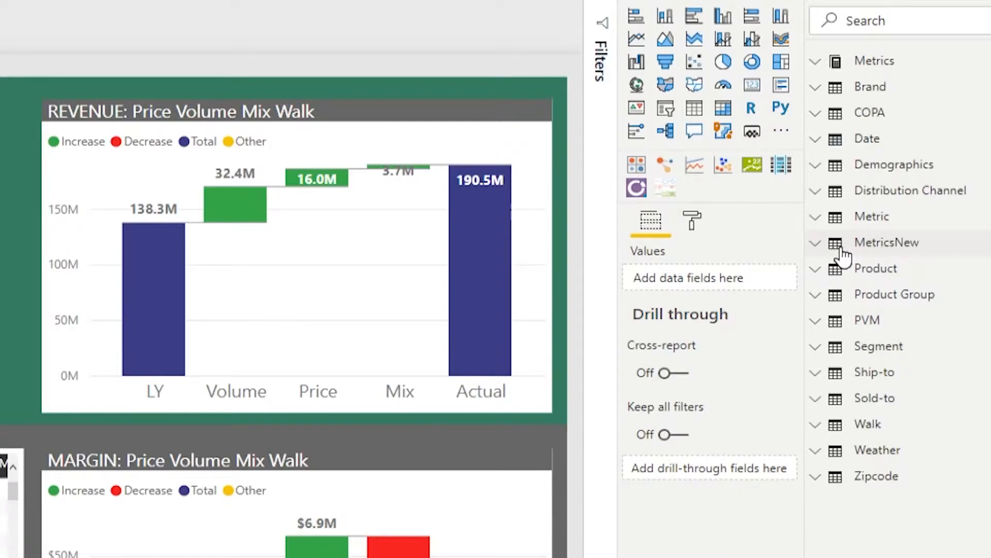
pyautogui.click(816, 241)
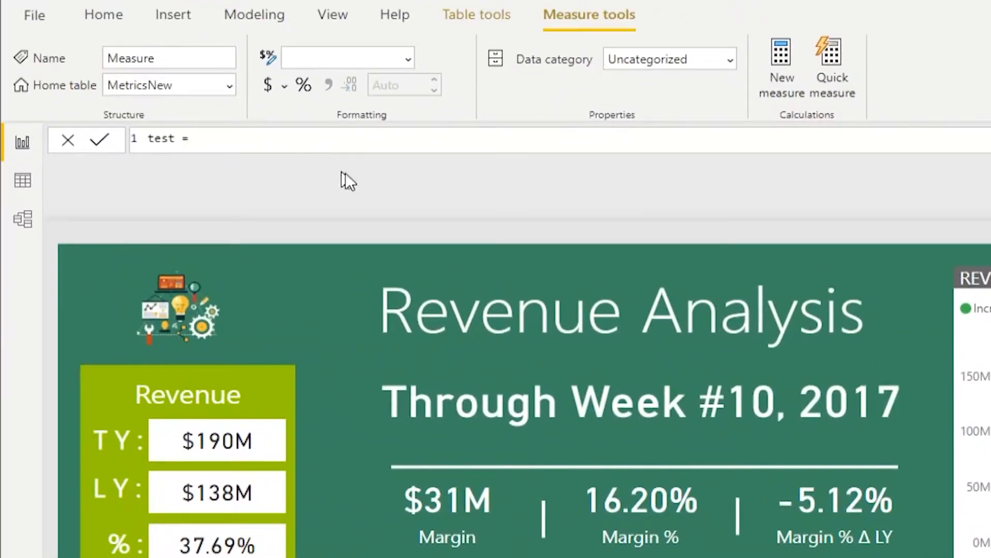
# Add a measure test = 1 to the MetricsNew table and commit it
pyautogui.write('1')
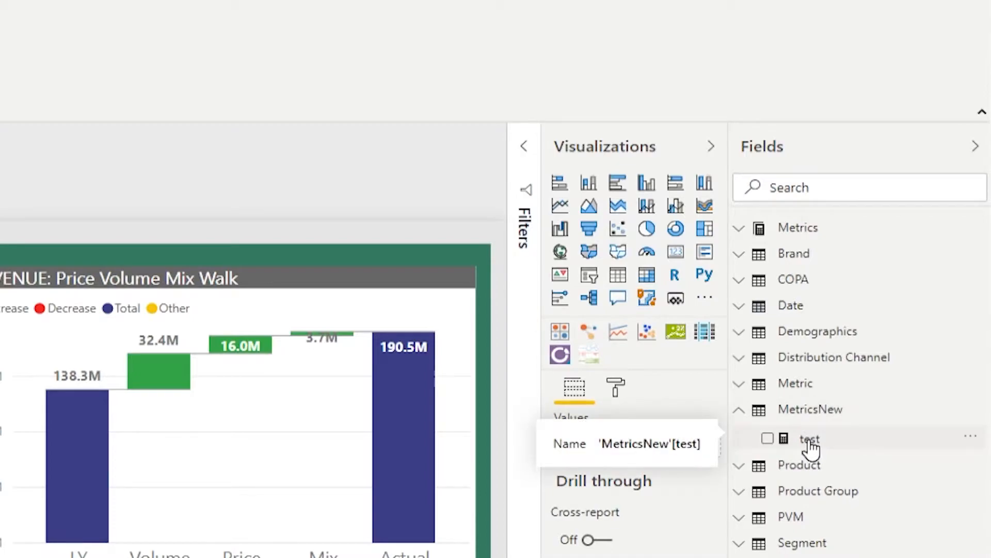
pyautogui.moveTo(822, 436)
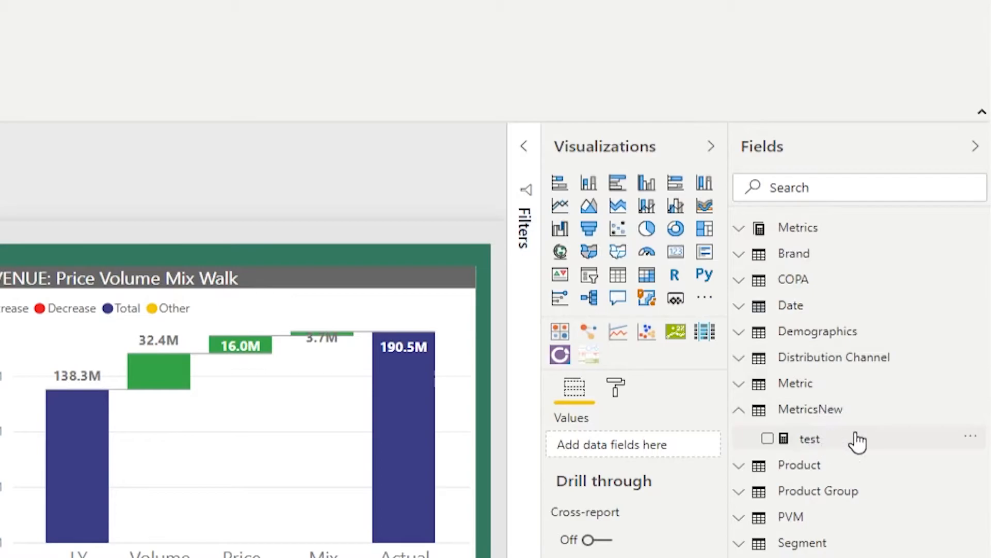
pyautogui.moveTo(810, 439)
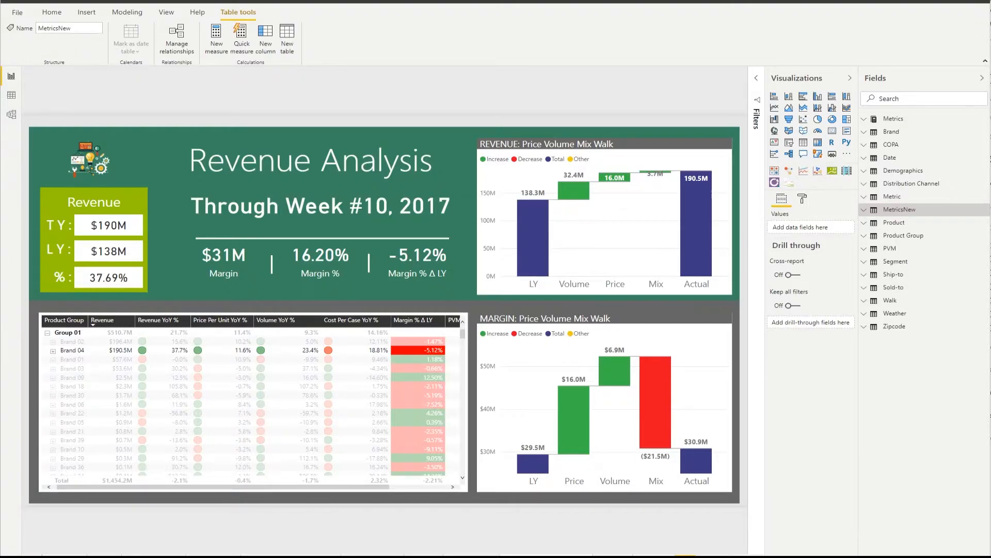
pyautogui.moveTo(903, 213)
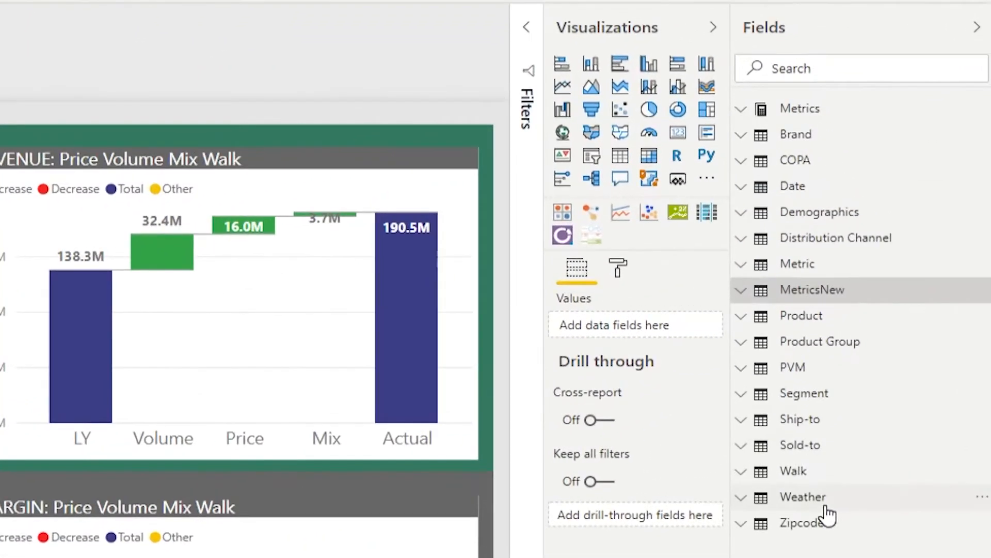
pyautogui.moveTo(856, 543)
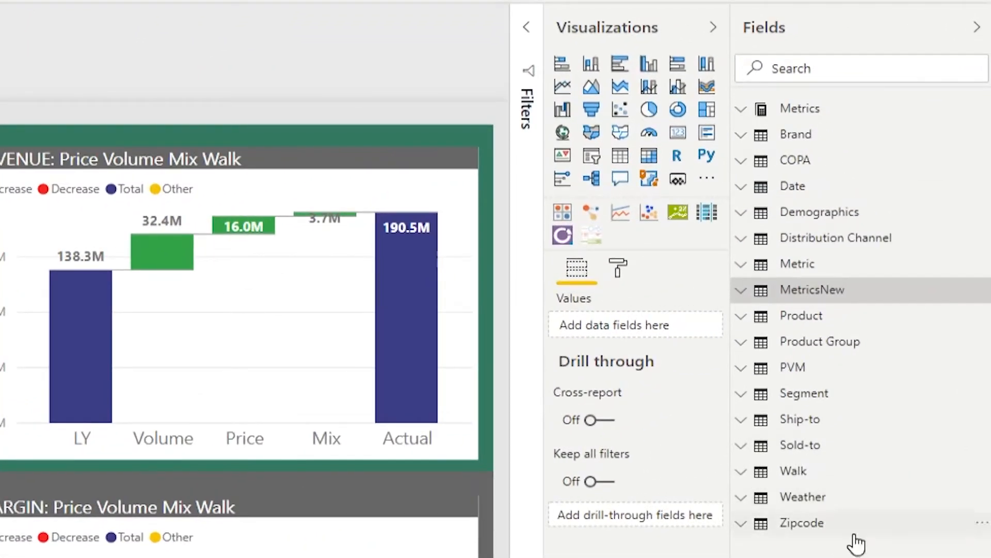
pyautogui.moveTo(749, 141)
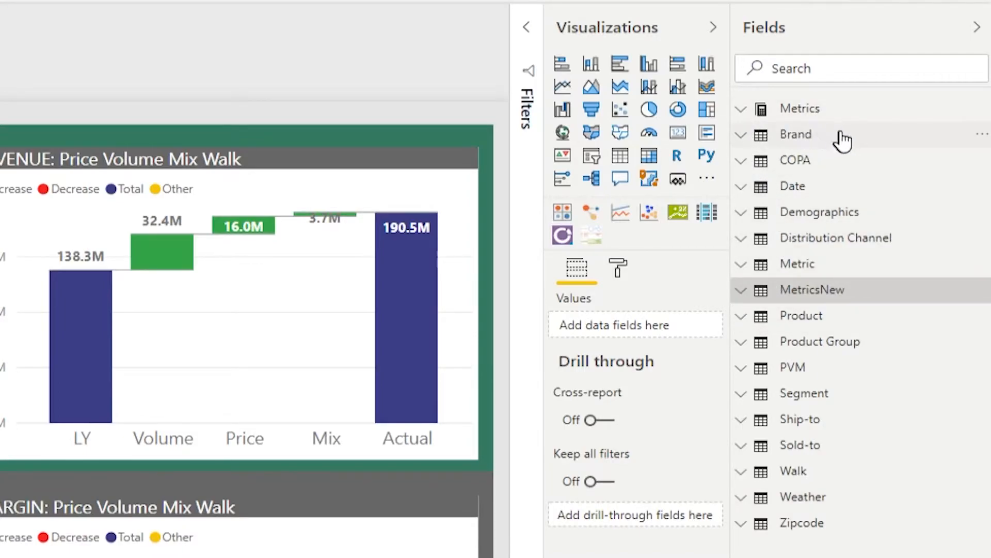
pyautogui.moveTo(740, 117)
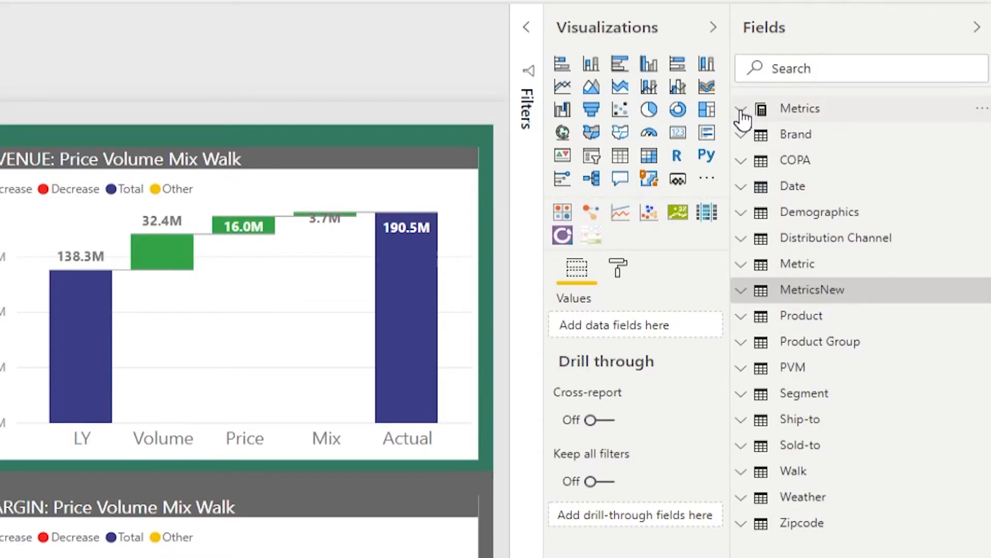
pyautogui.click(740, 109)
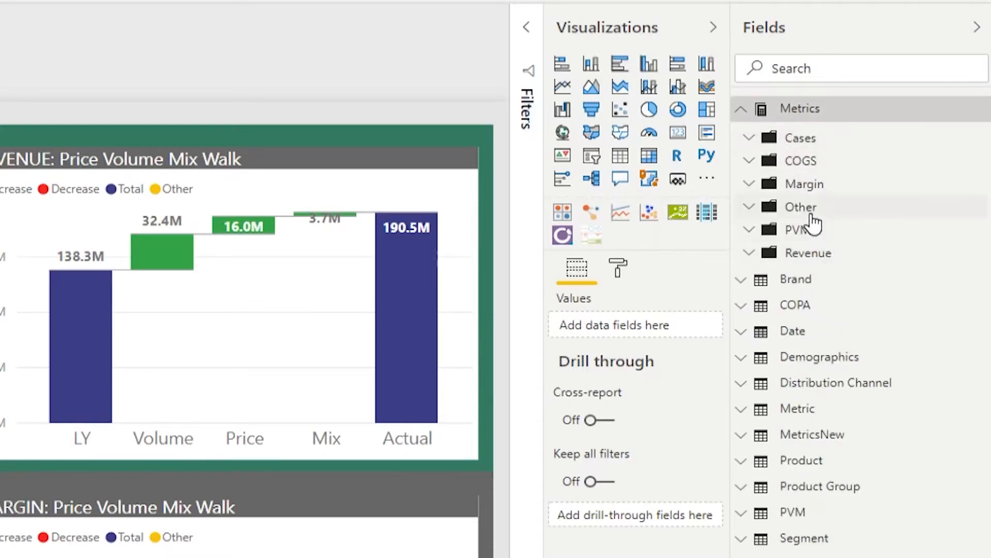
pyautogui.click(741, 108)
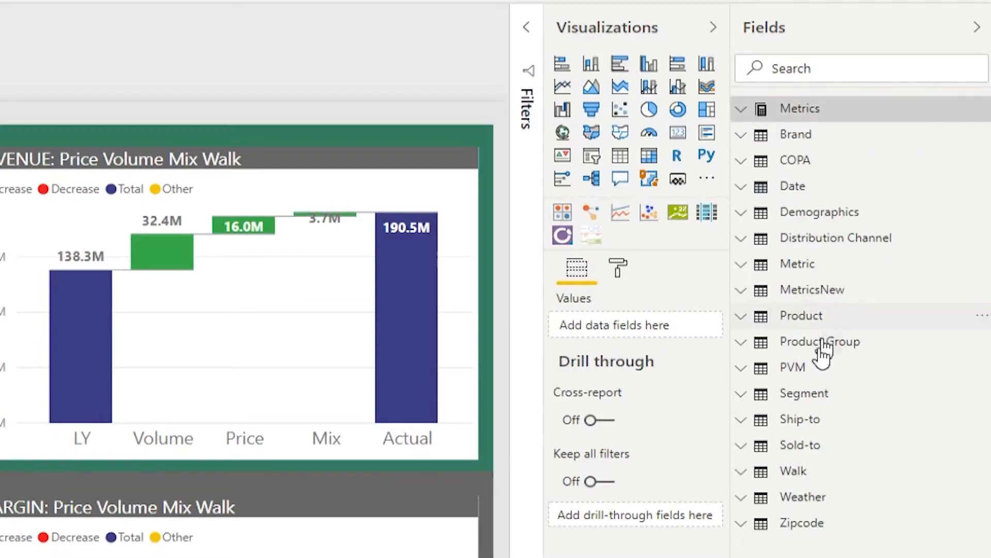
pyautogui.moveTo(872, 324)
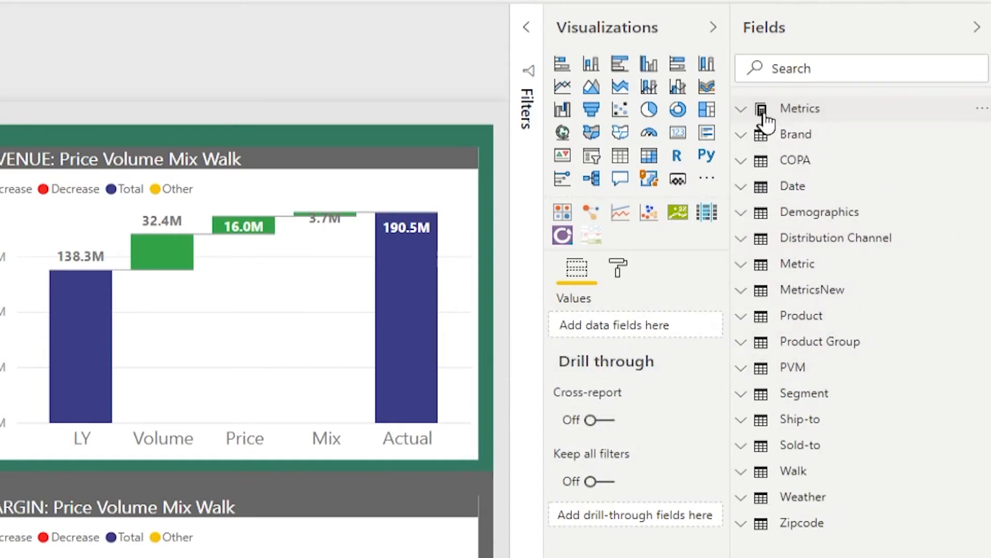
pyautogui.moveTo(854, 134)
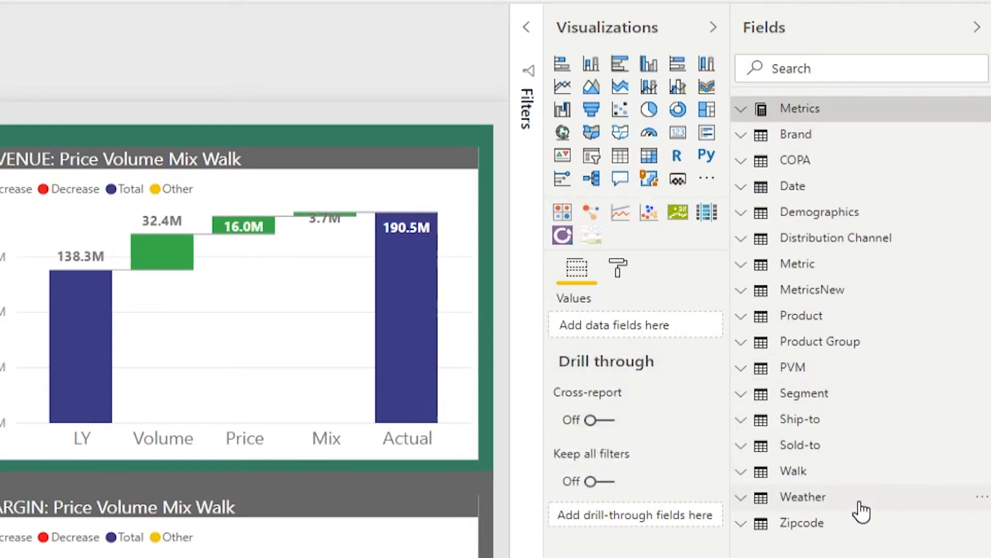
pyautogui.moveTo(804, 497)
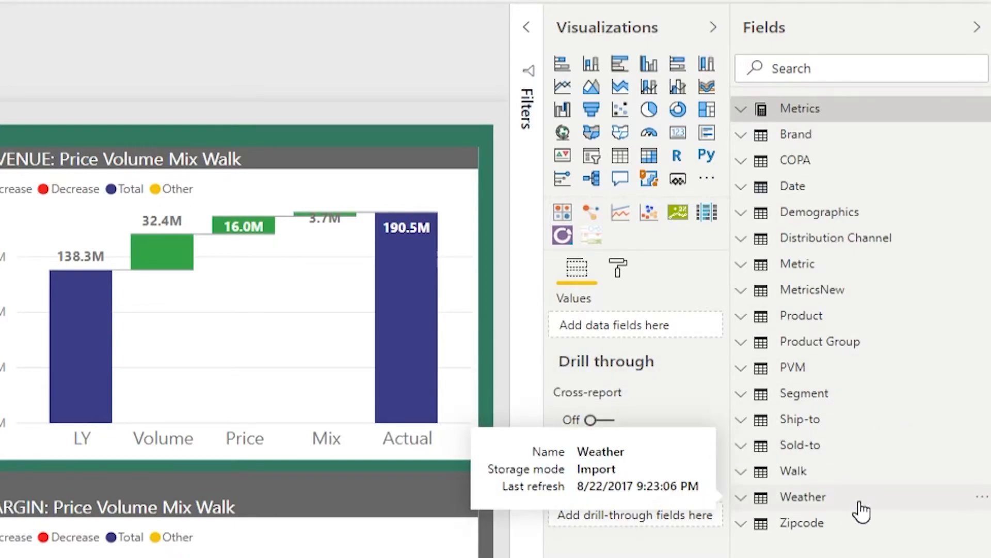
pyautogui.moveTo(869, 503)
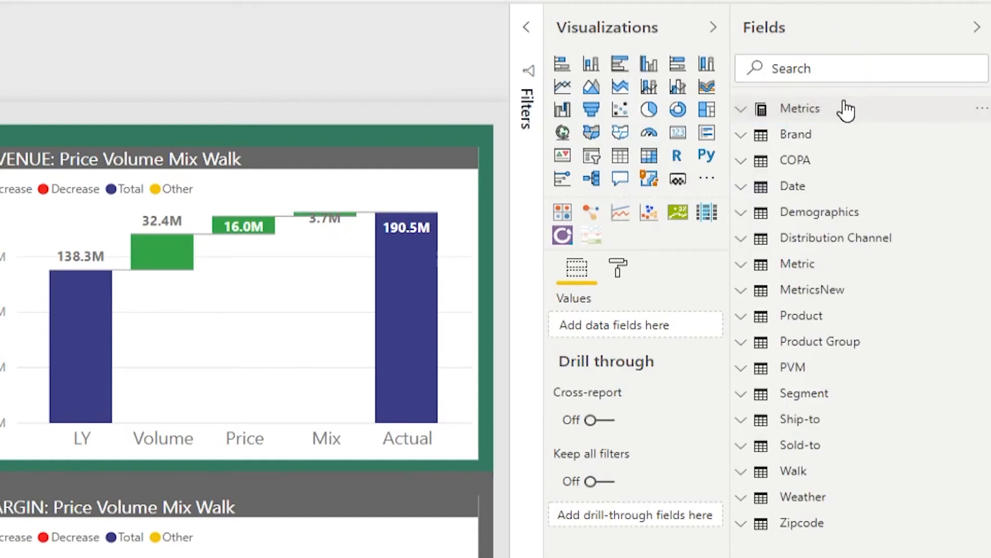
pyautogui.moveTo(888, 170)
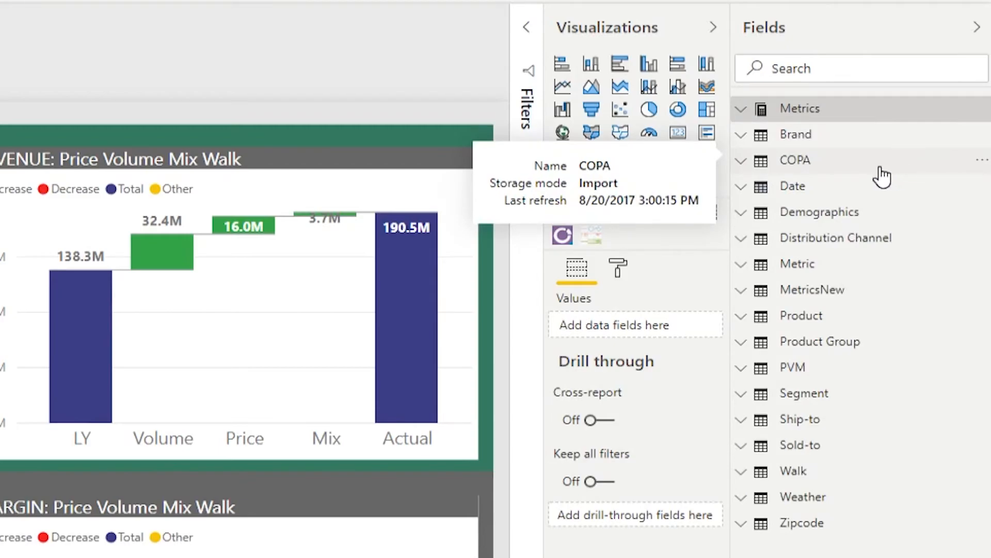
pyautogui.moveTo(846, 179)
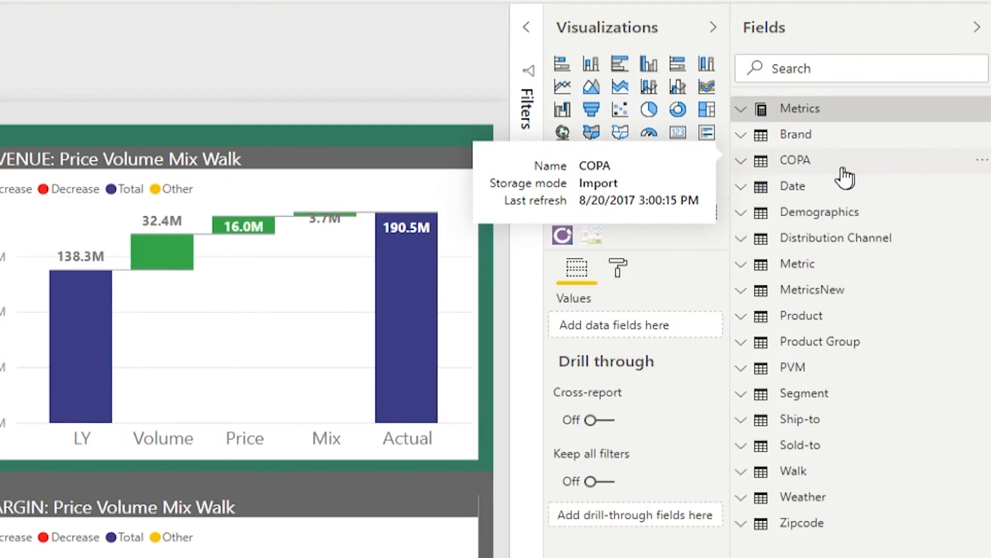
pyautogui.moveTo(834, 176)
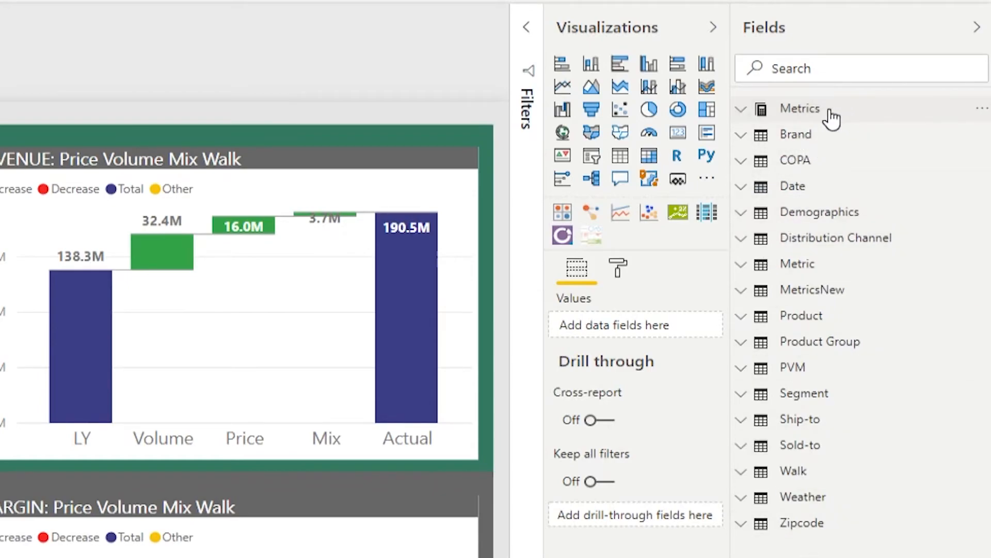
pyautogui.moveTo(799, 108)
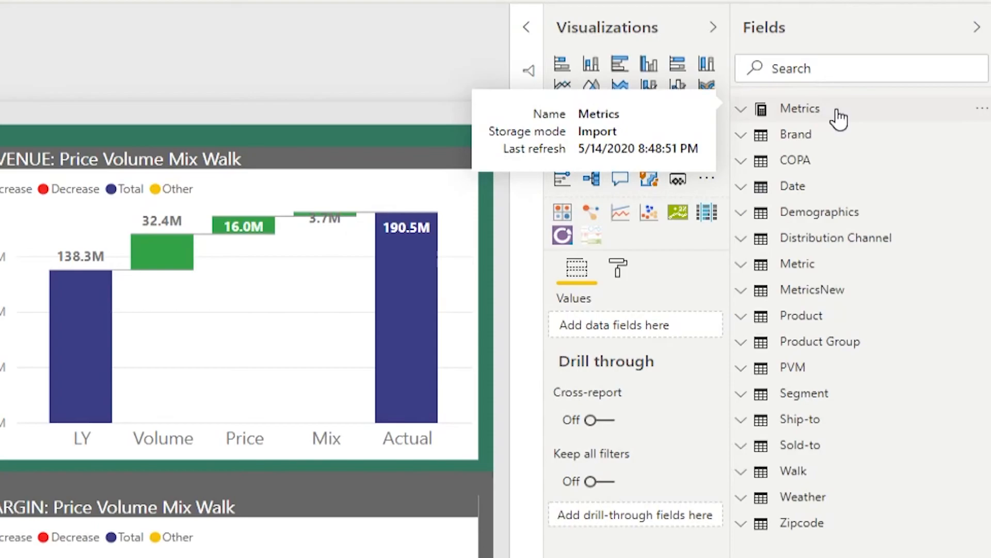